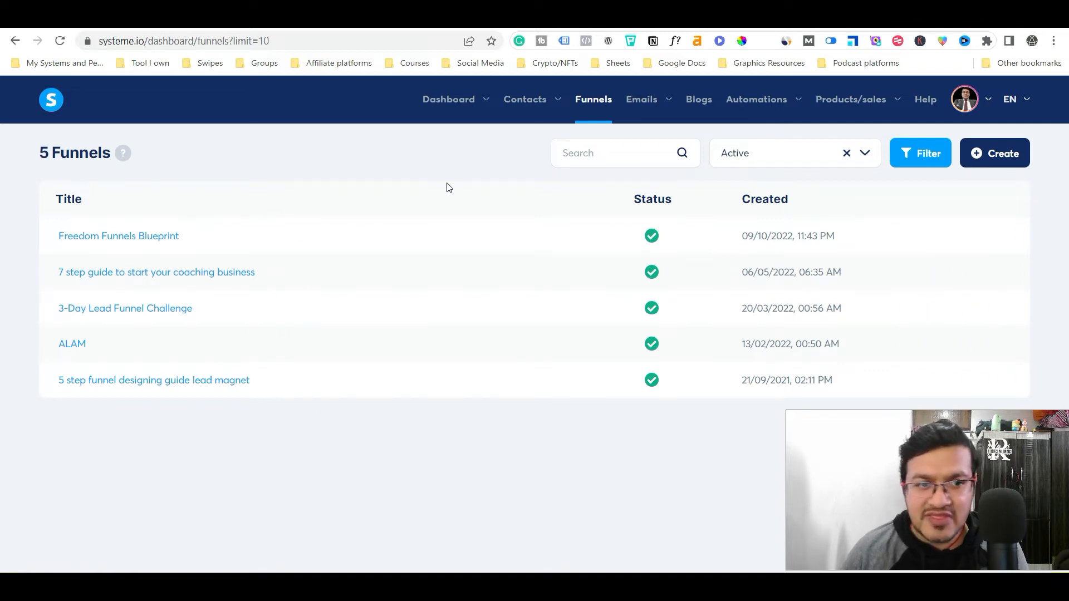
mouse_move(341, 264)
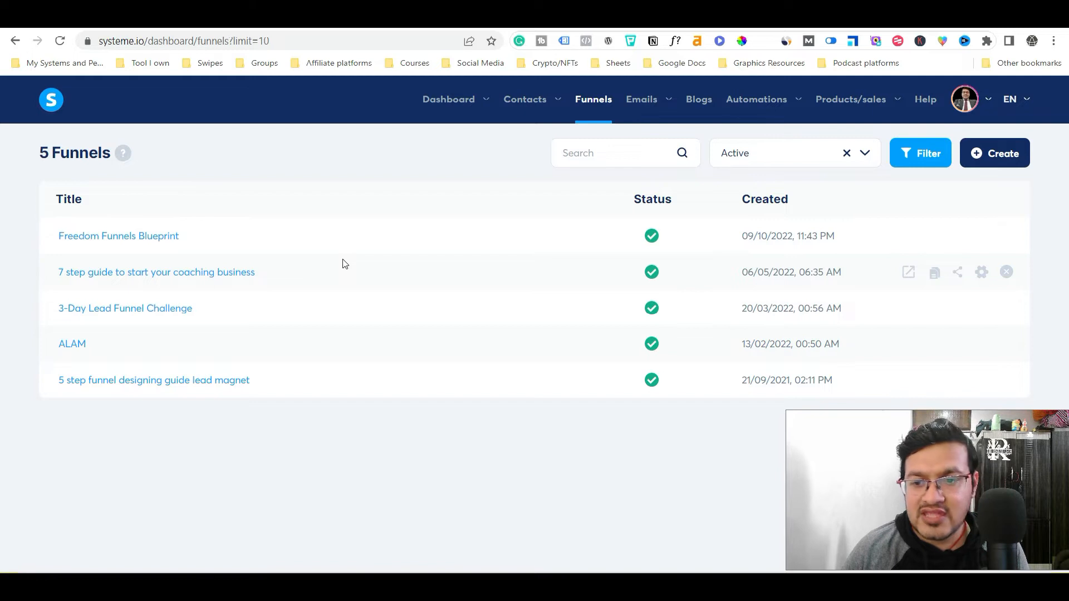
mouse_move(178, 315)
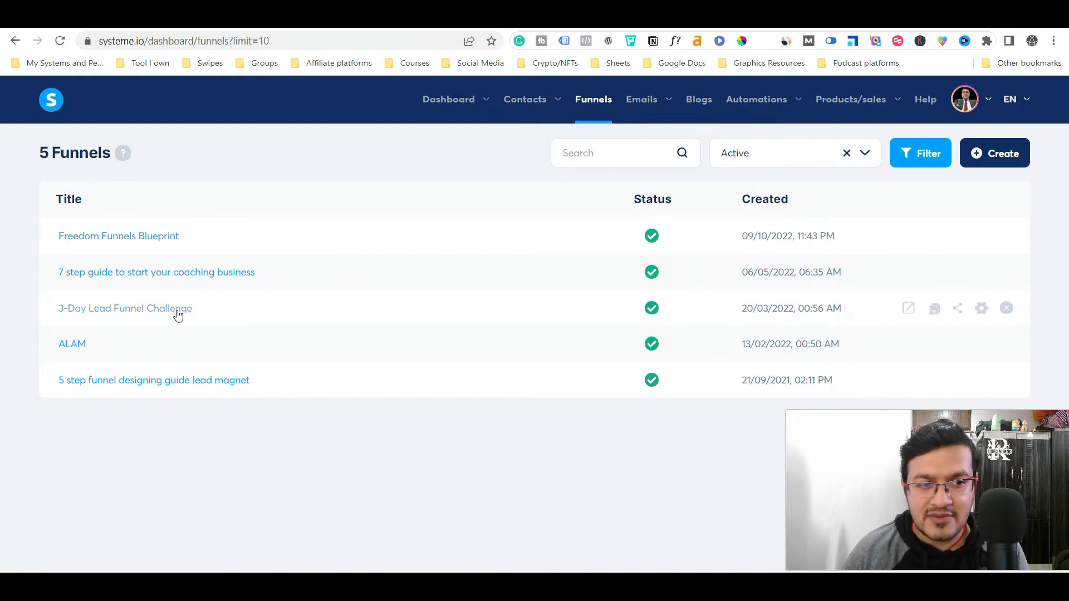
mouse_move(162, 242)
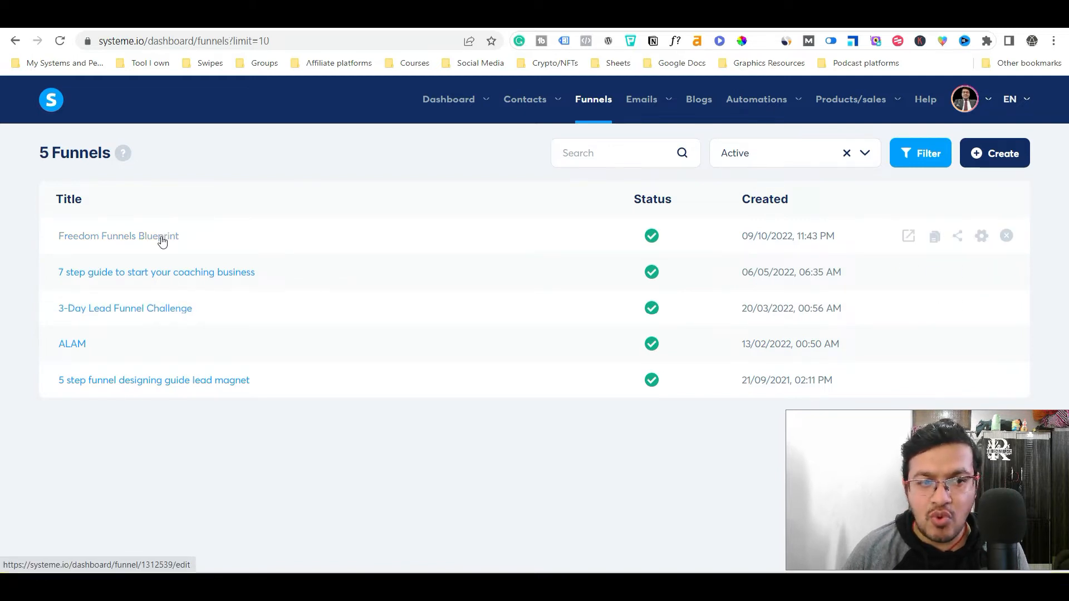
- Open the Freedom Funnels Blueprint funnel from the funnels list
left_click(118, 236)
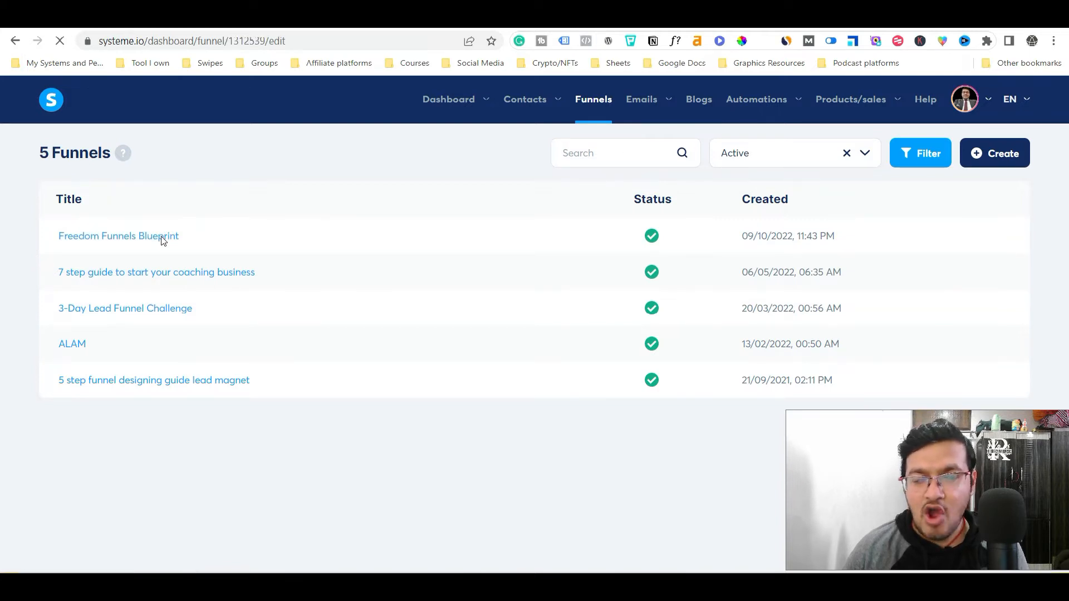
- Load the funnel editor showing the Order form step's configuration
left_click(118, 236)
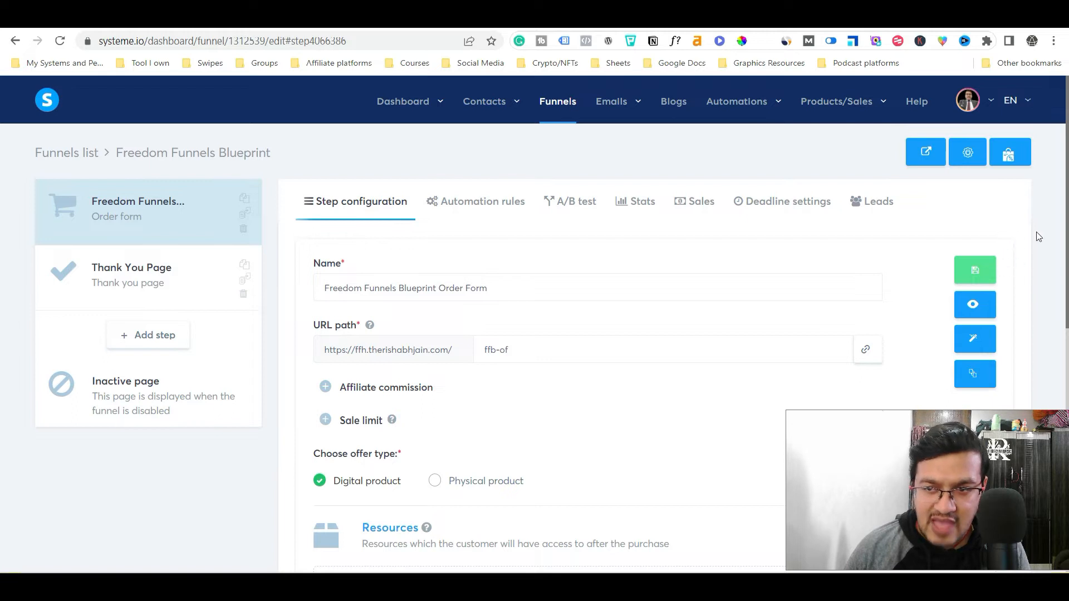
scroll("down", 3)
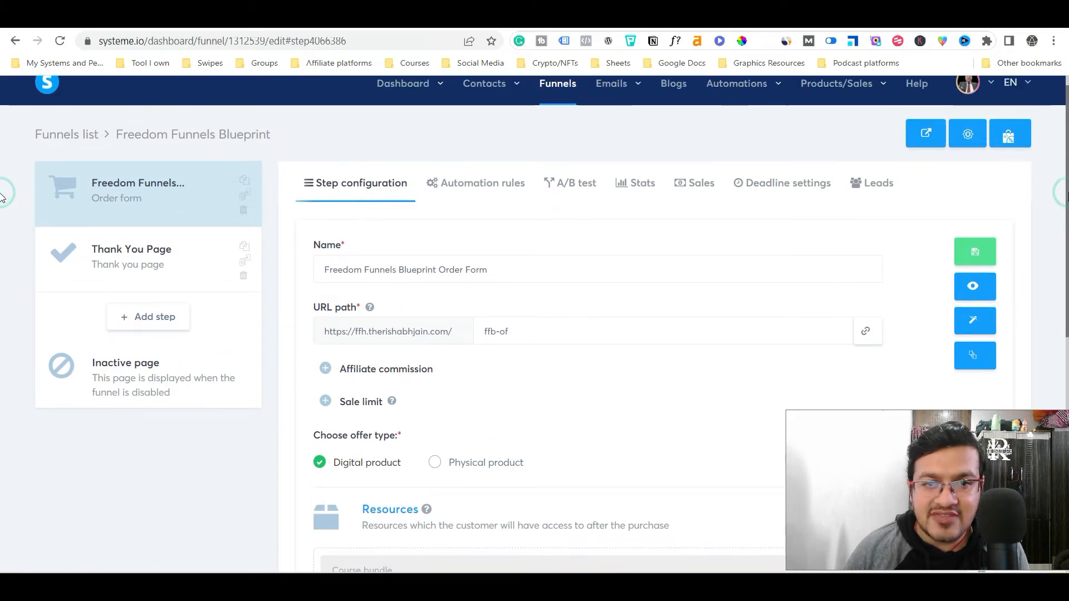
mouse_move(992, 236)
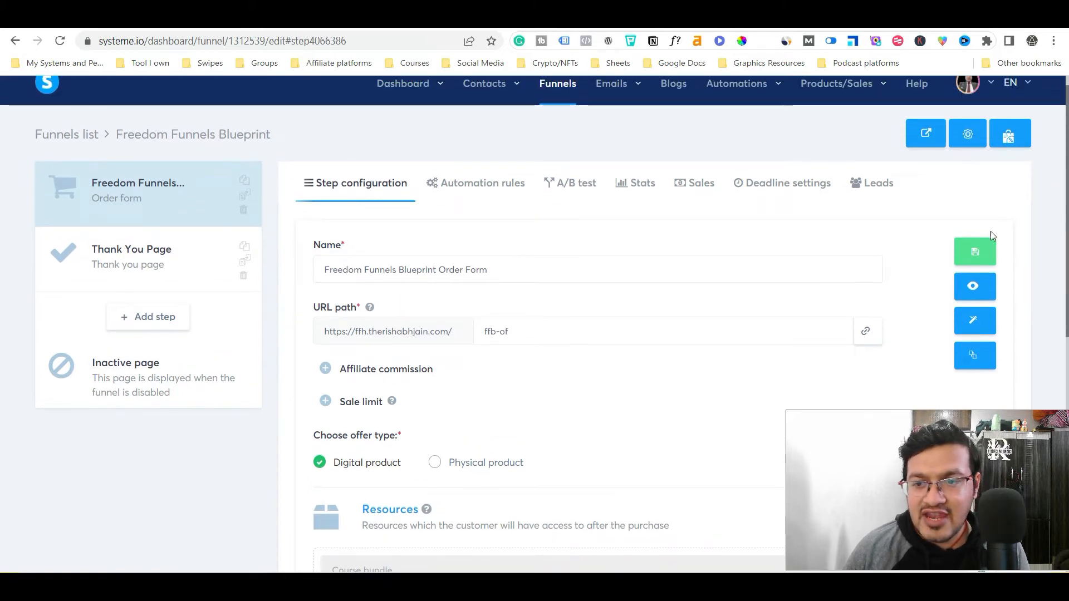
- Preview the live order page and review its beta offer, billing and payment details
left_click(975, 286)
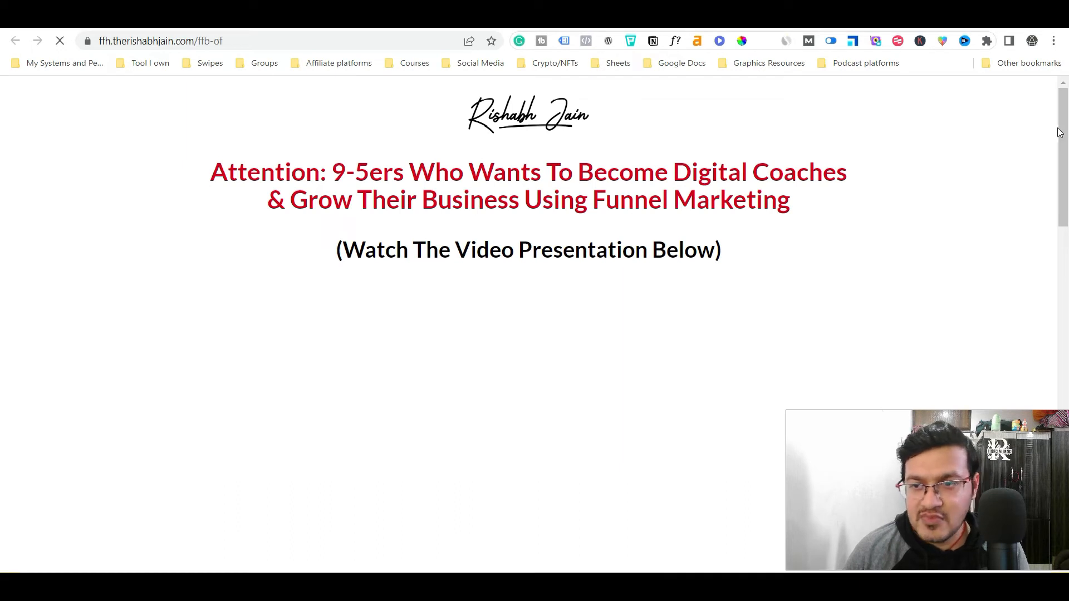
scroll("down", 3)
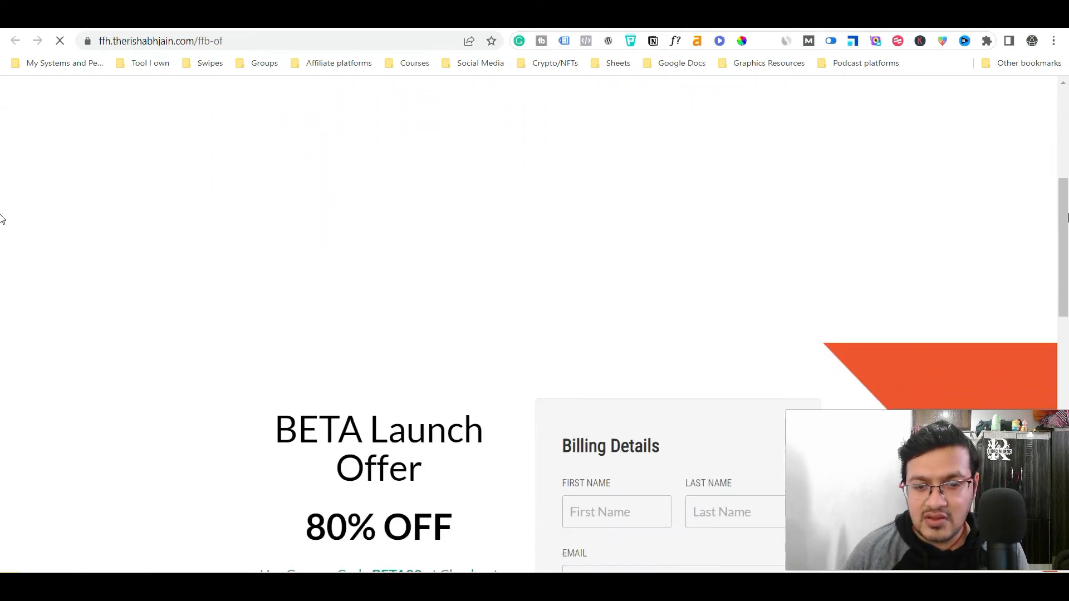
scroll("down", 3)
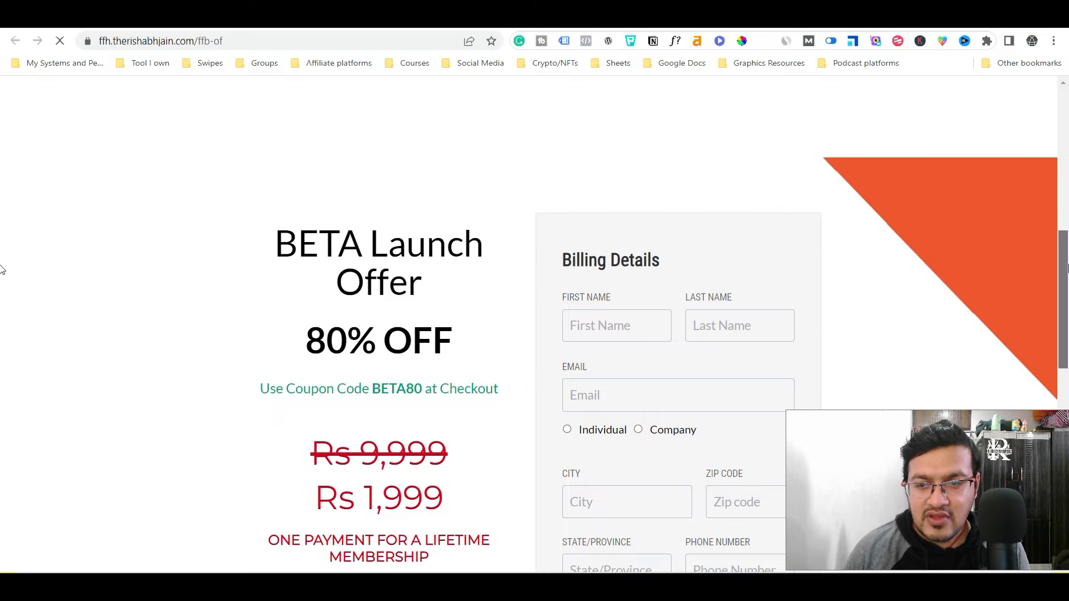
scroll("down", 3)
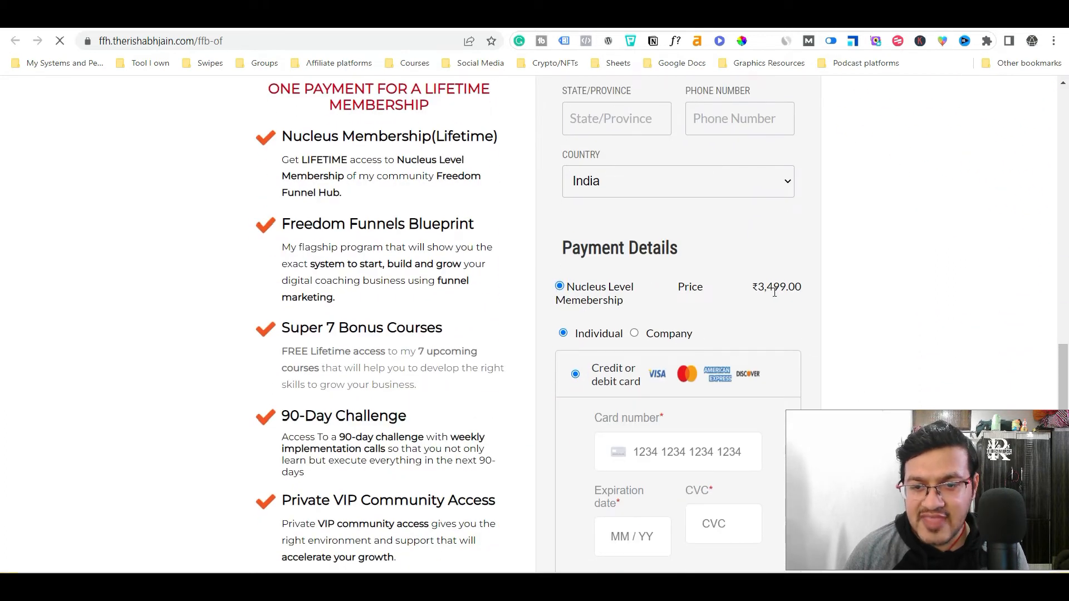
scroll("down", 3)
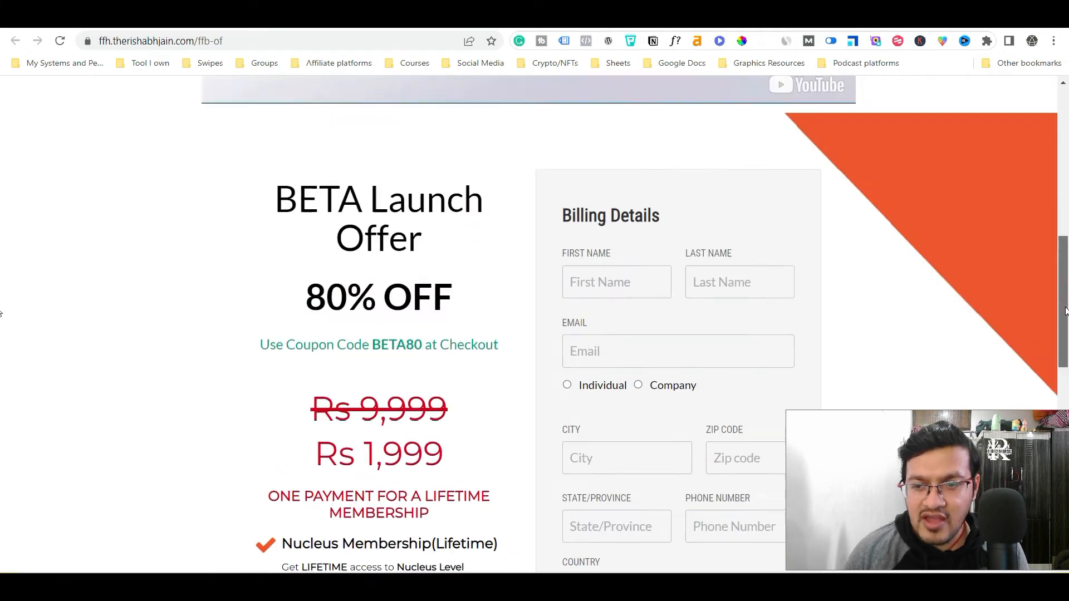
scroll("up", 3)
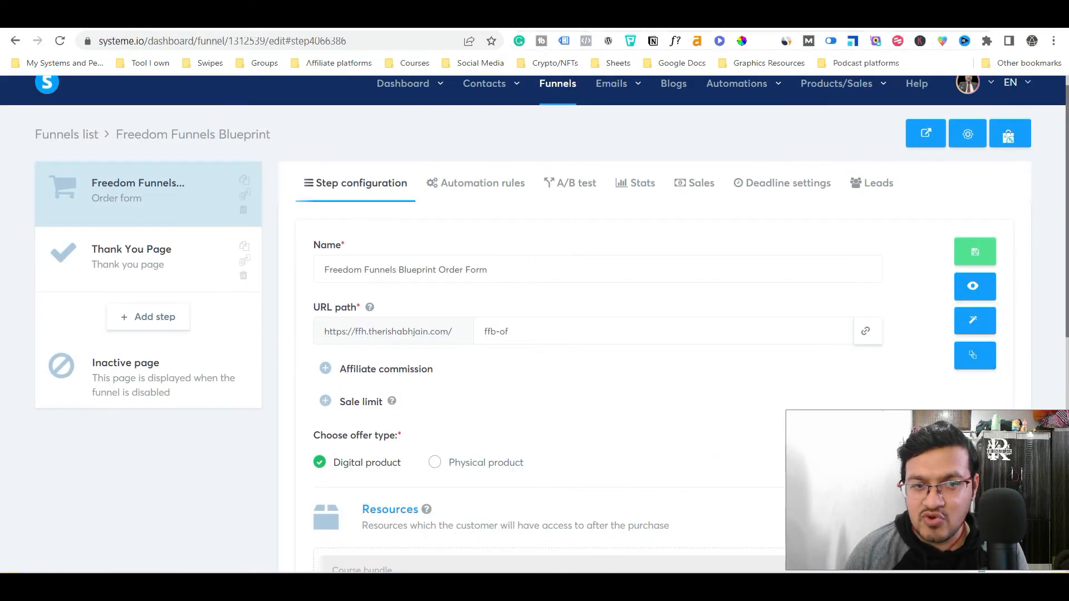
mouse_move(340, 187)
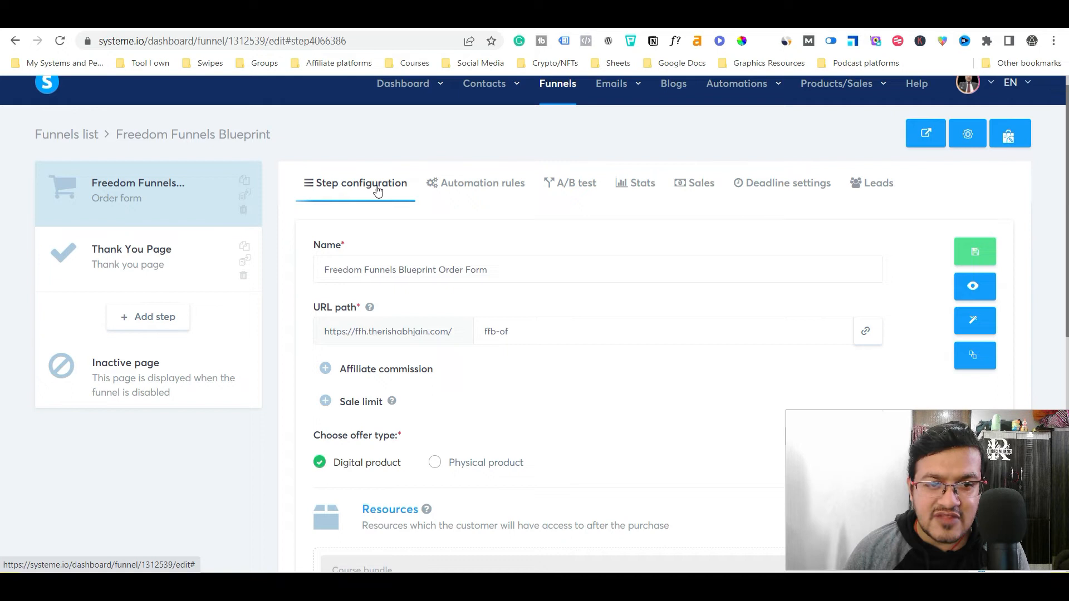
- Scroll the step settings to the FFH Beta Launch price plan and BETA80 coupon
scroll("down", 3)
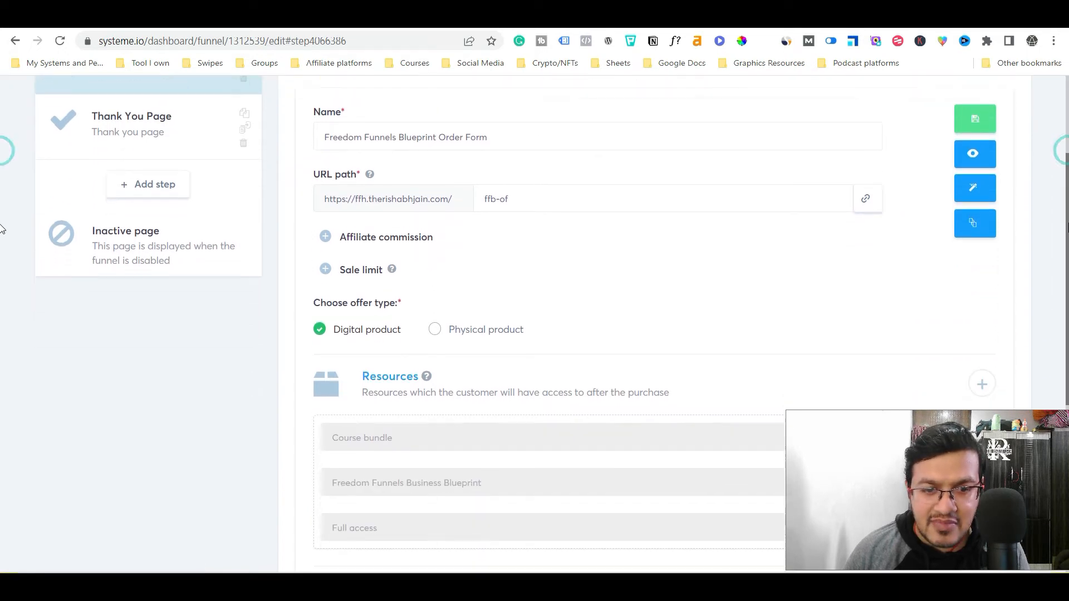
scroll("down", 3)
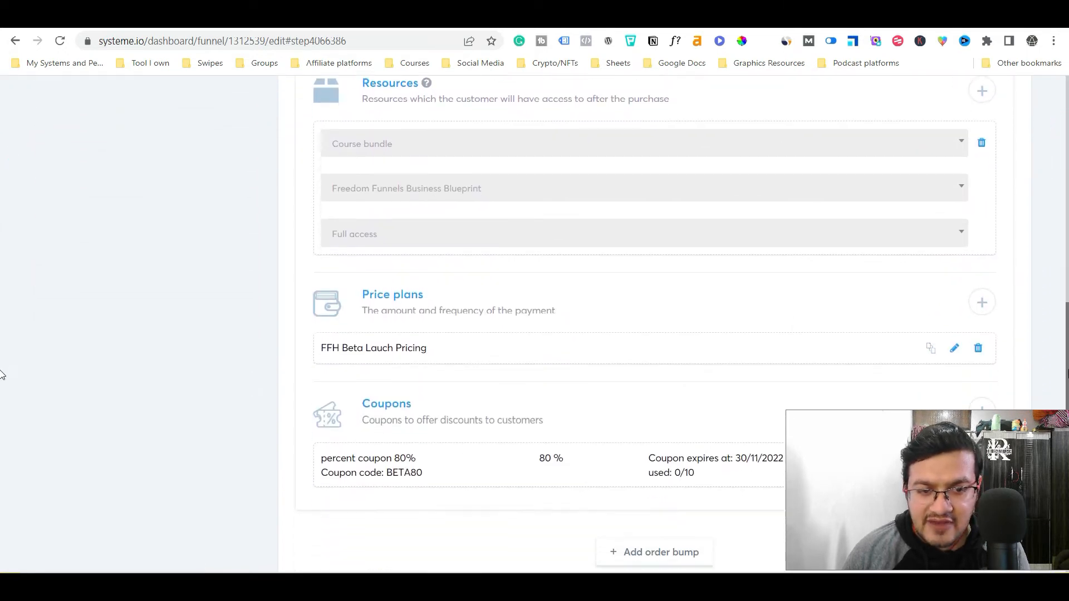
scroll("down", 3)
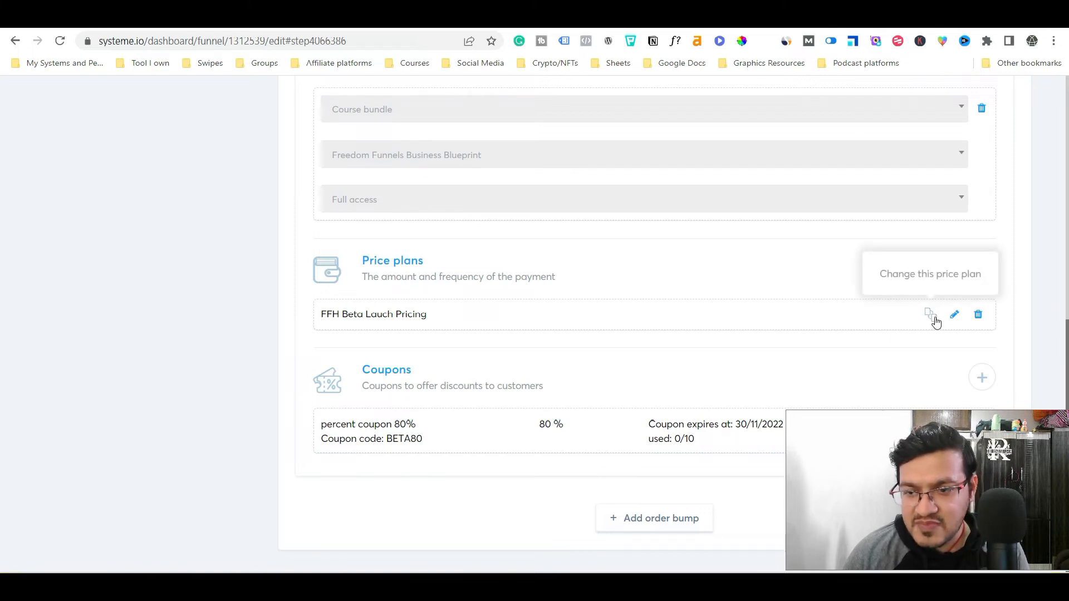
- Start changing the order form's price plan with One shot as the plan type
left_click(929, 314)
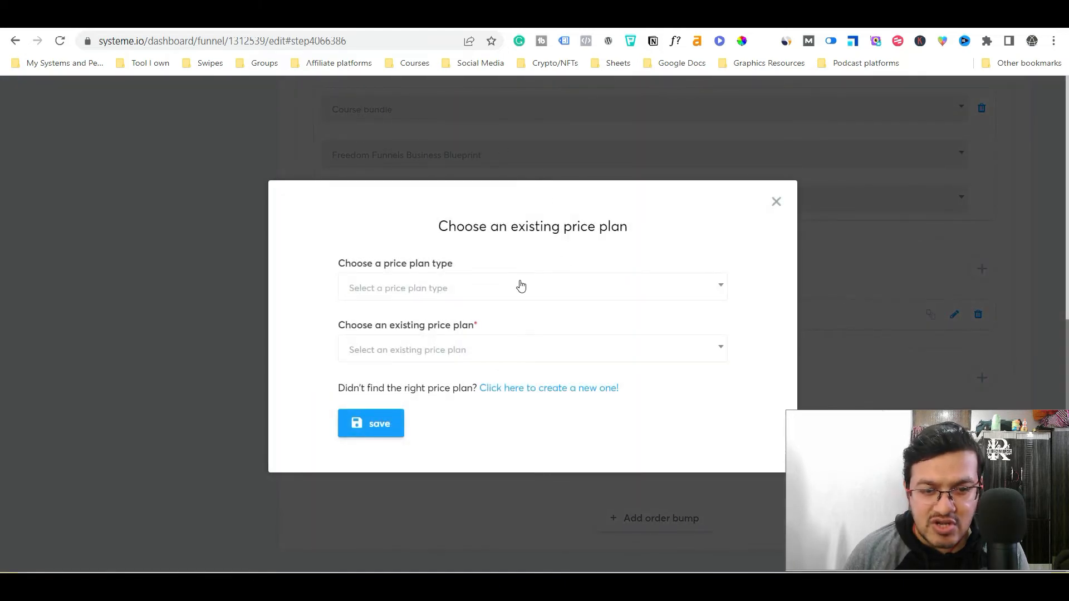
left_click(533, 287)
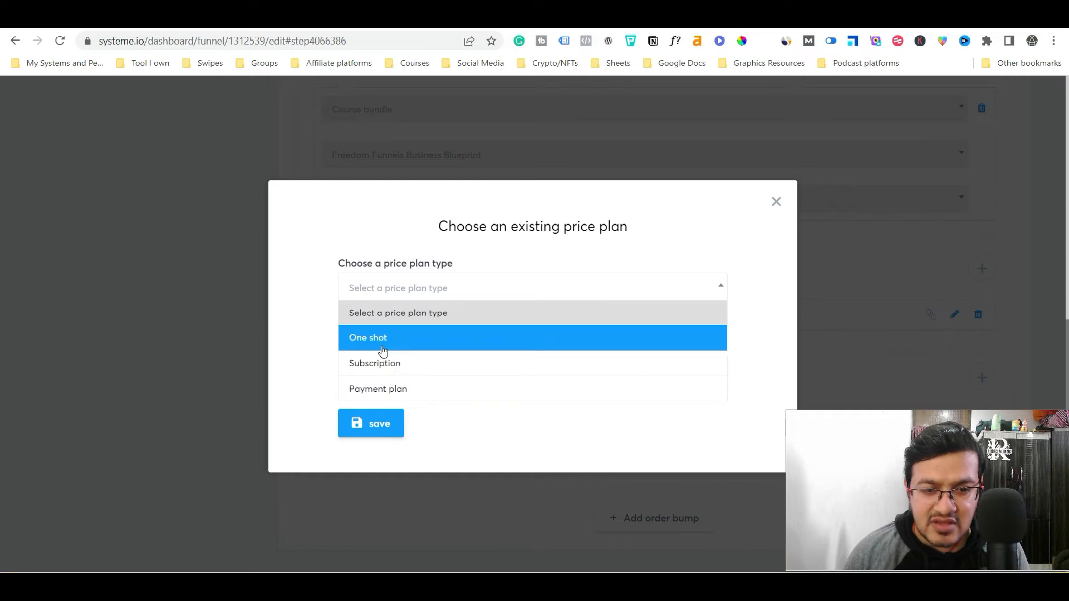
mouse_move(402, 363)
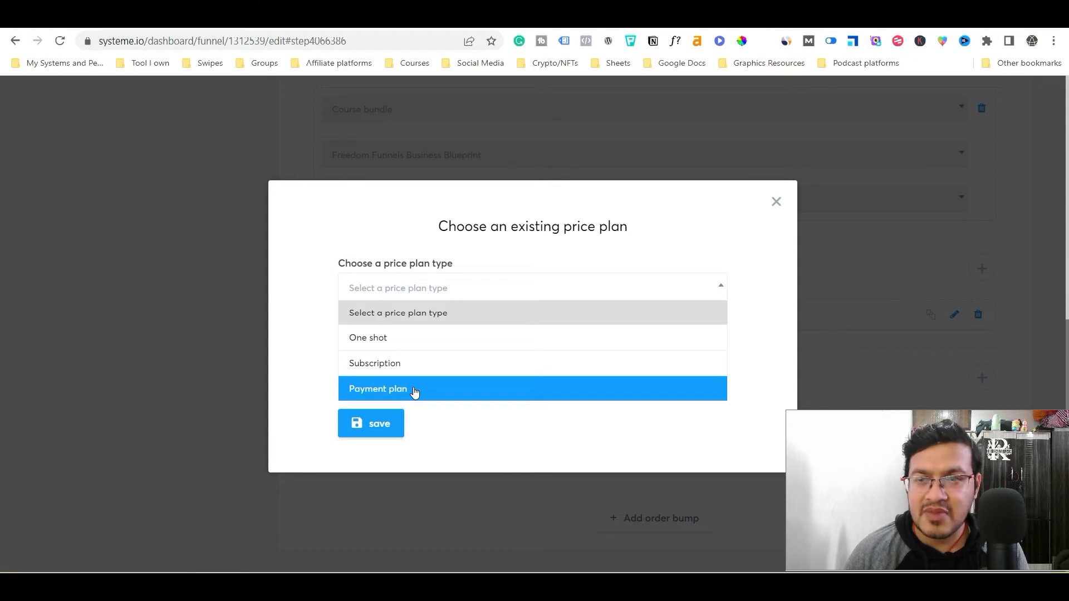
left_click(367, 338)
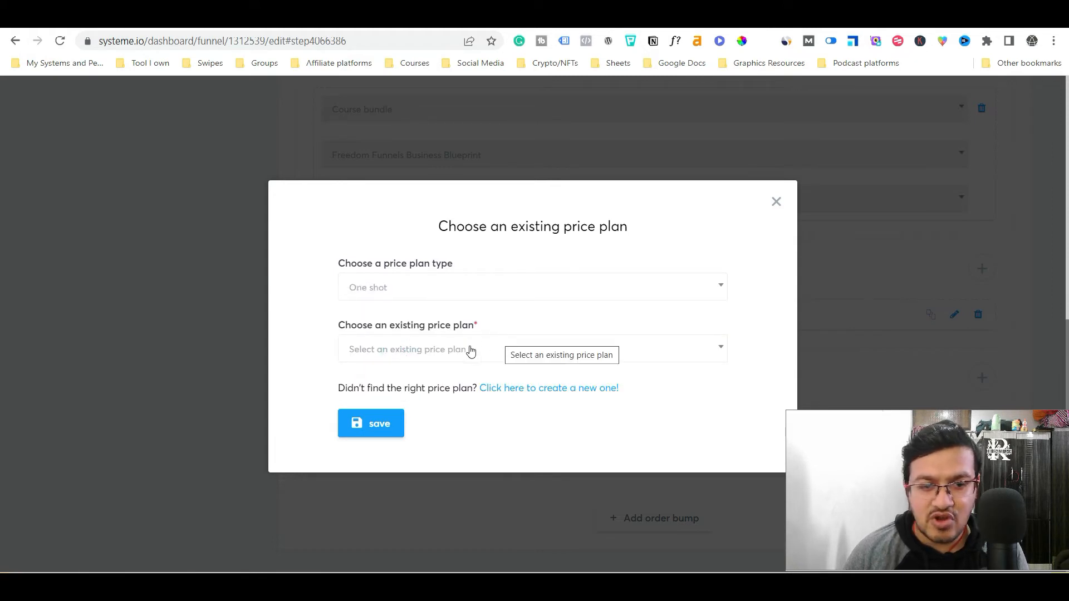
left_click(533, 349)
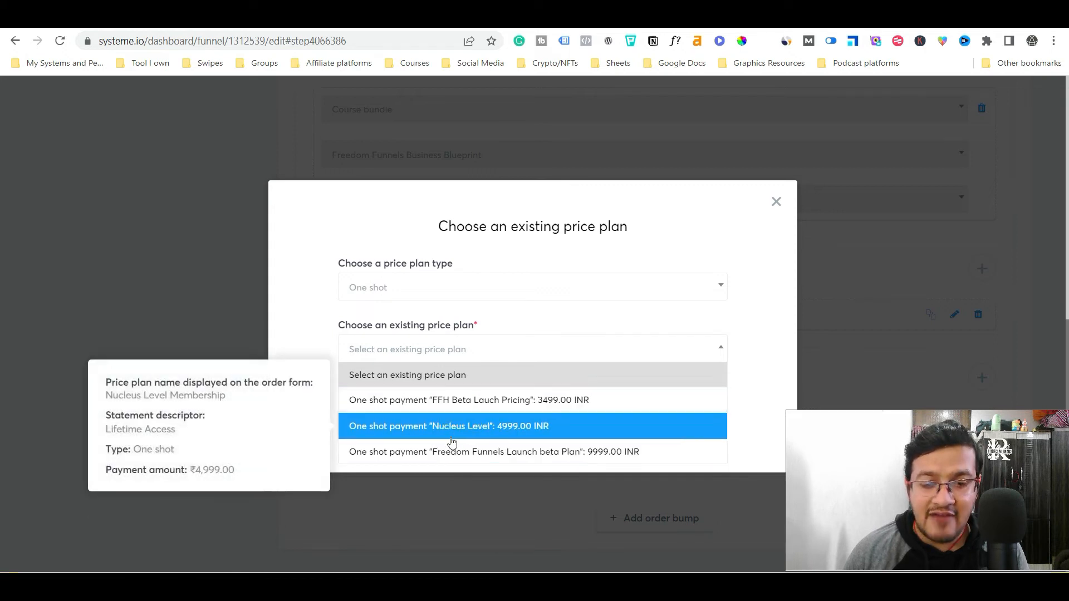
mouse_move(468, 399)
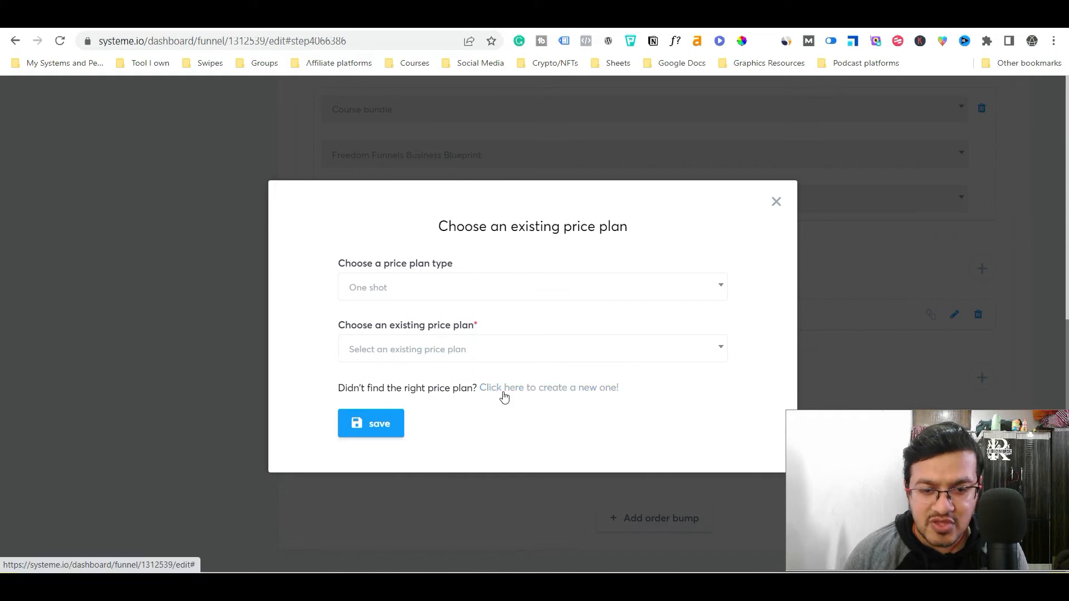
- Create a new price plan with dashboard name 'test plan'
left_click(549, 387)
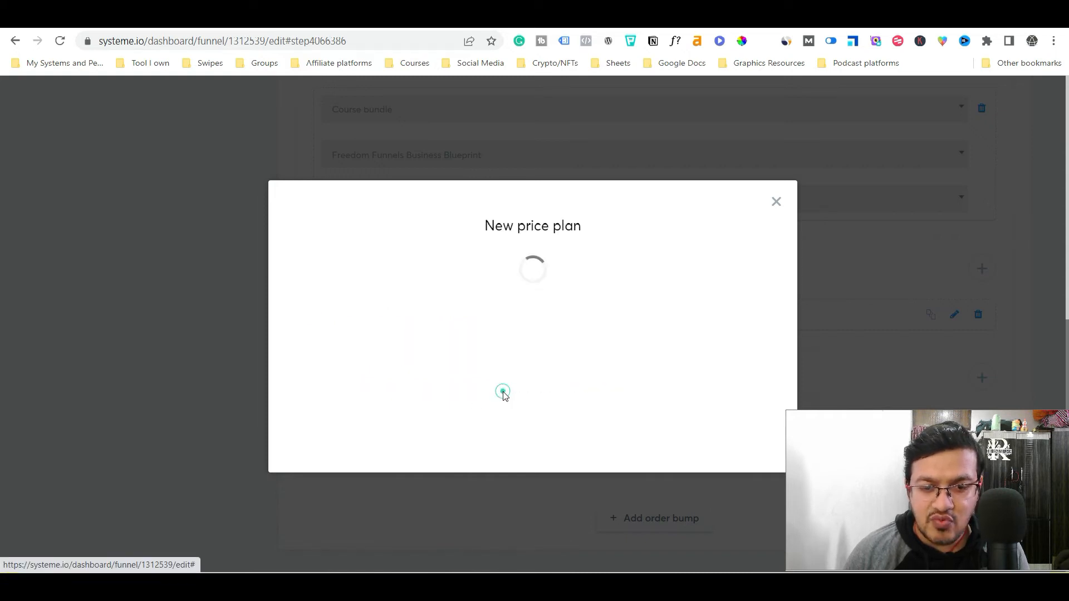
left_click(533, 286)
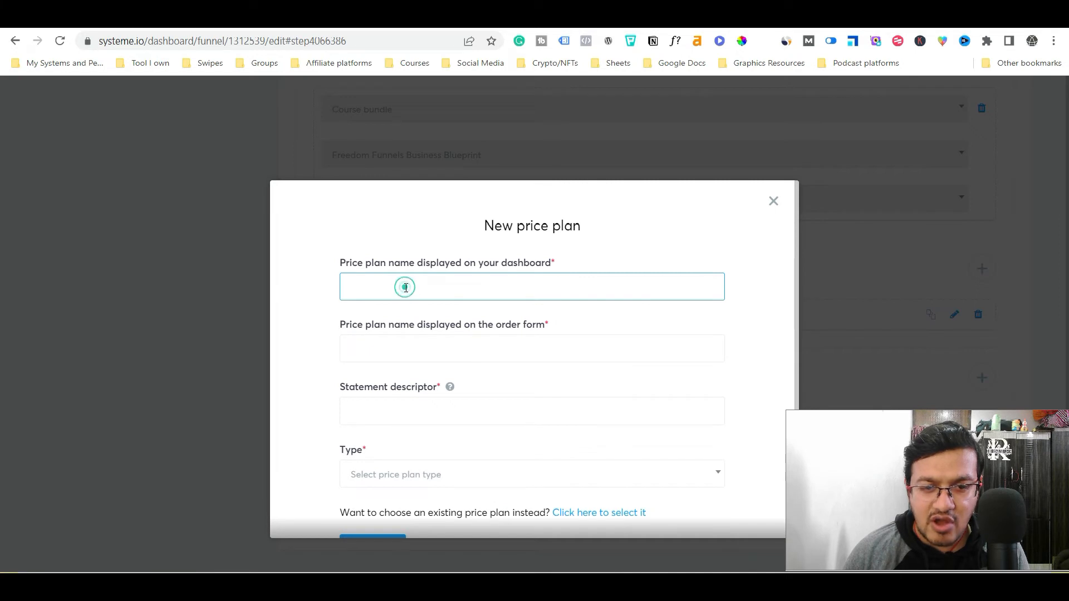
left_click(405, 286)
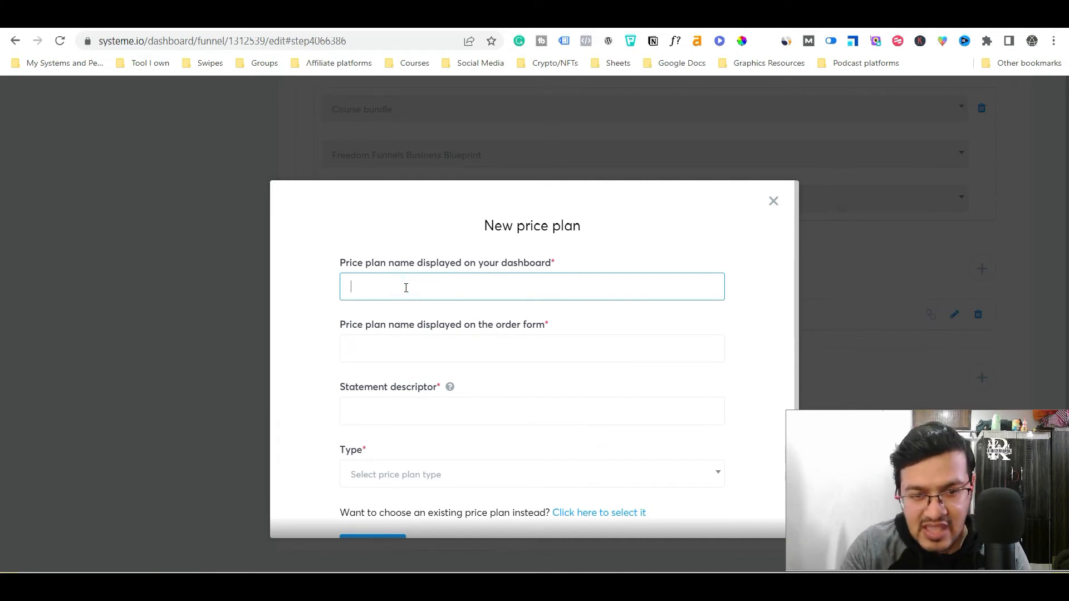
type("t")
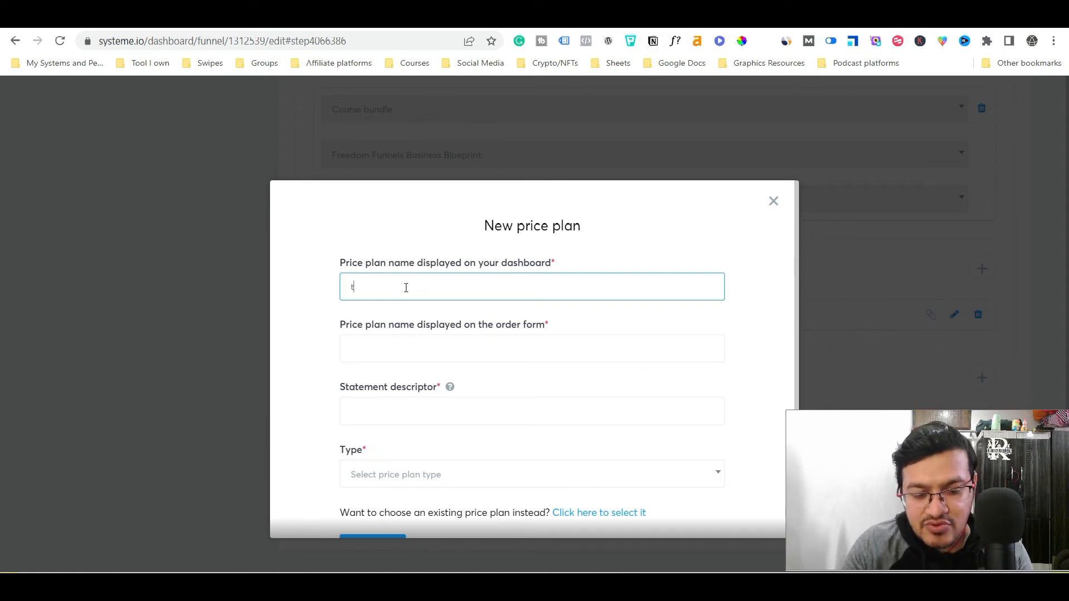
key("Backspace")
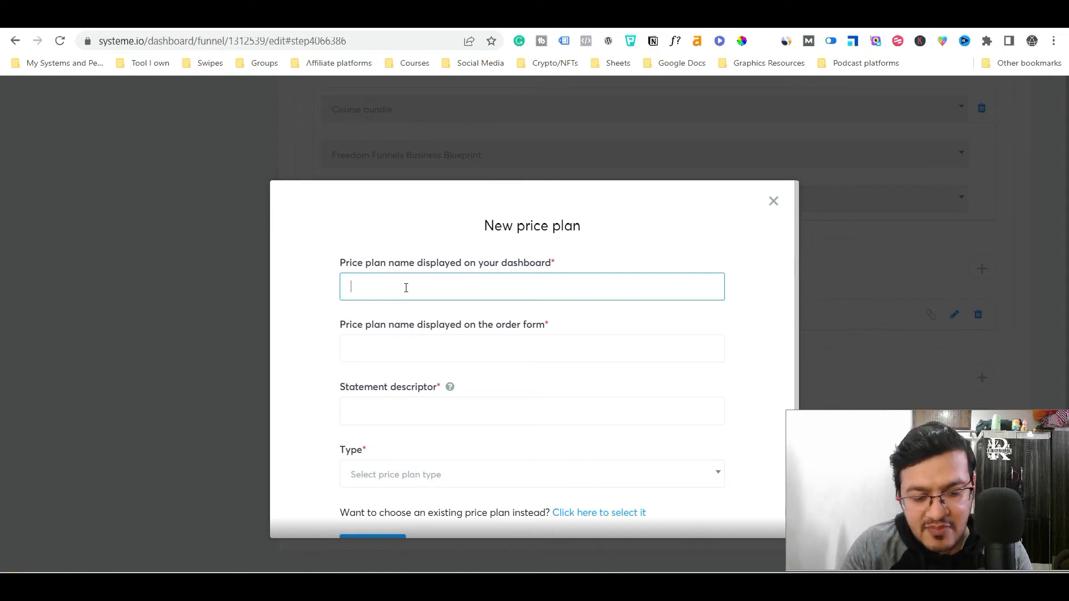
type("test plan")
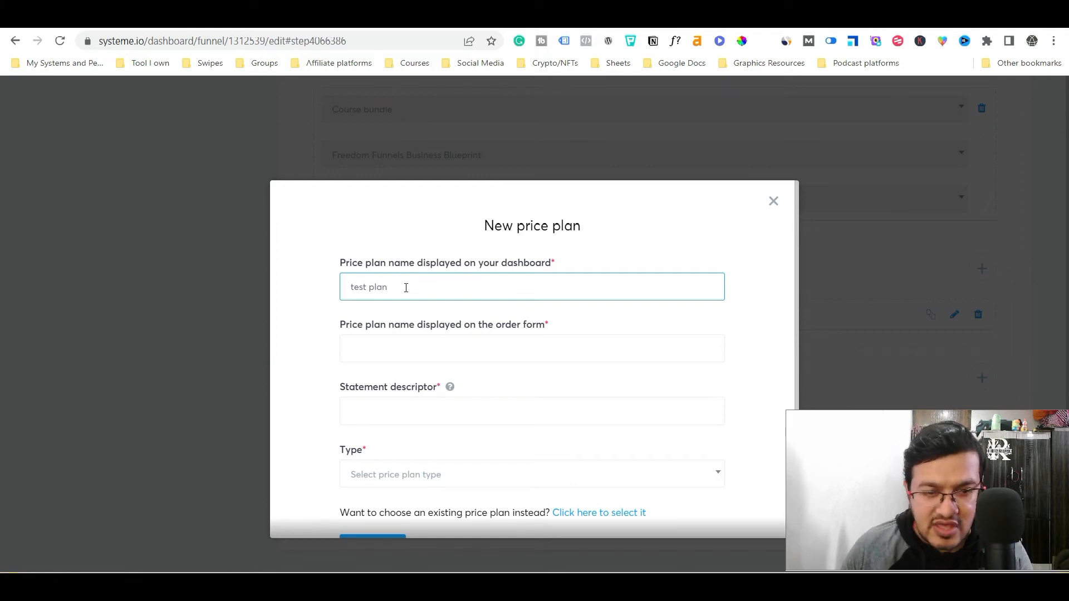
- Set the order form name to 'test pricing plan' and statement descriptor 'ffh'
left_click(532, 348)
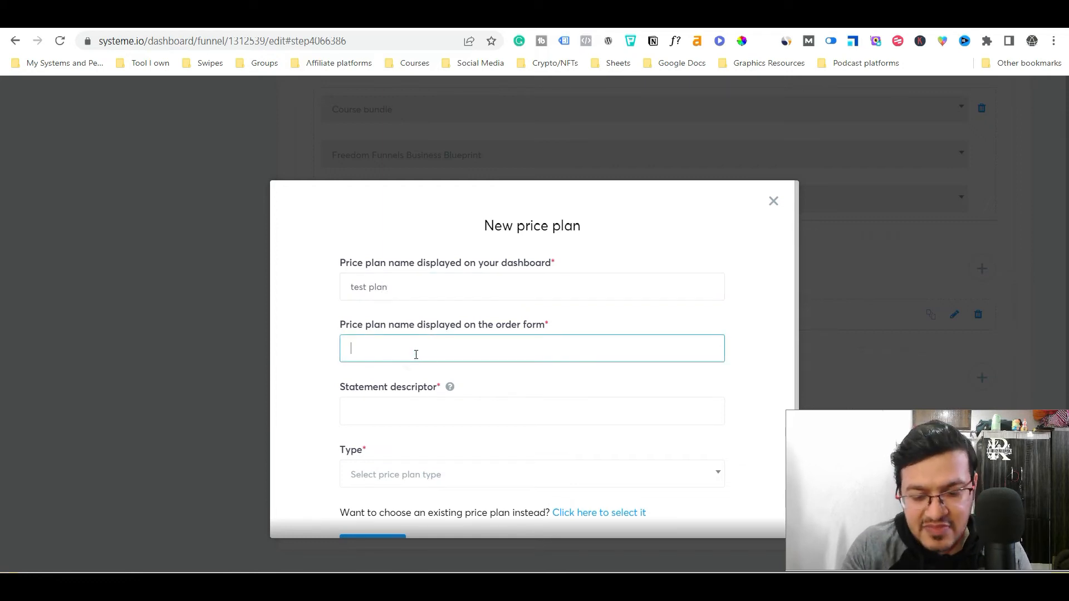
type("test")
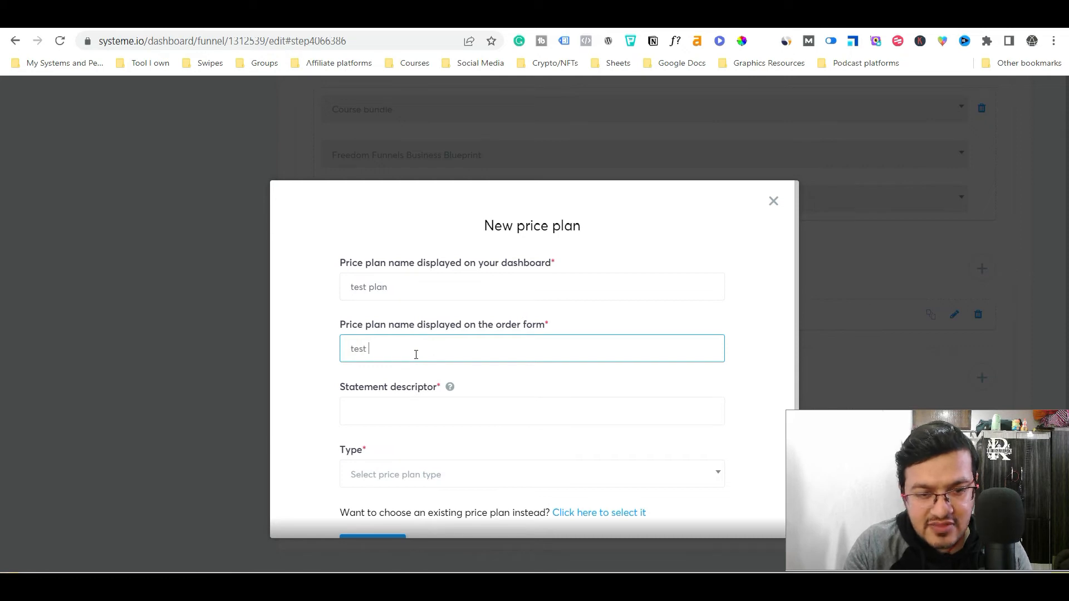
type("pricing plan")
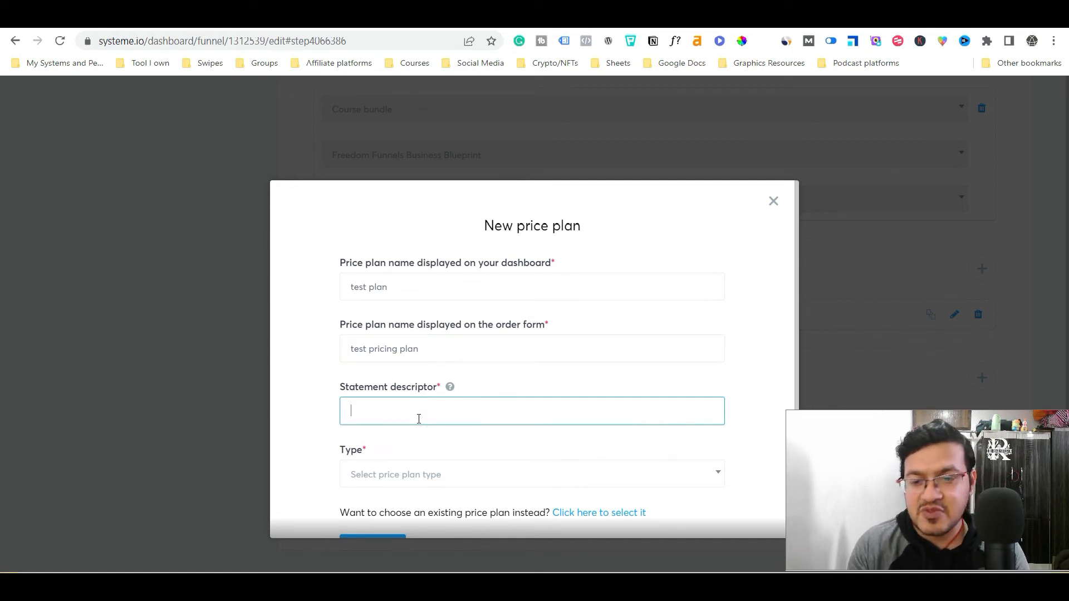
type("f")
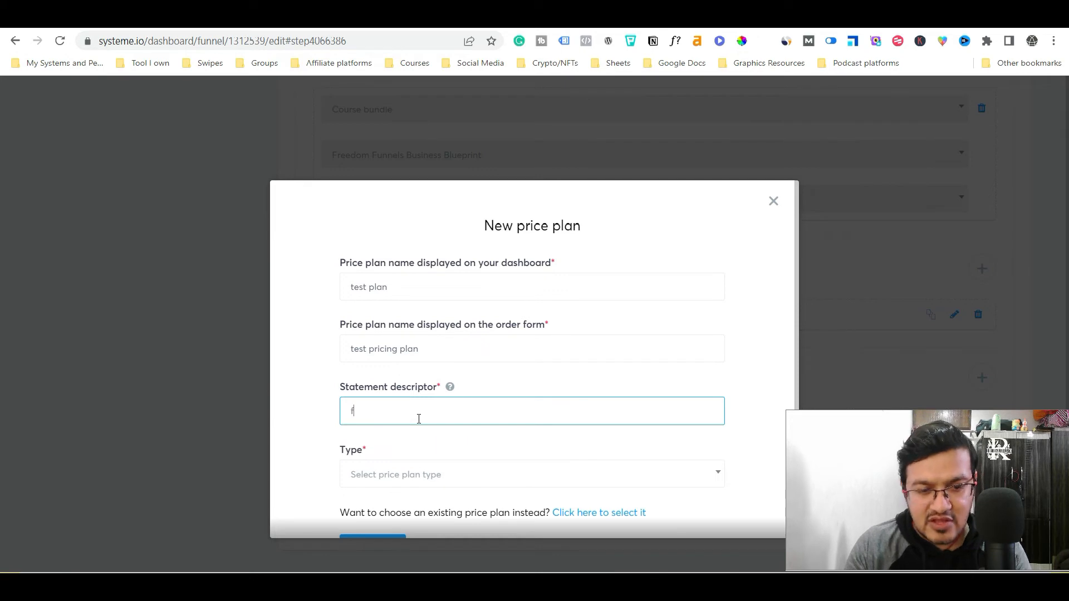
type("fh")
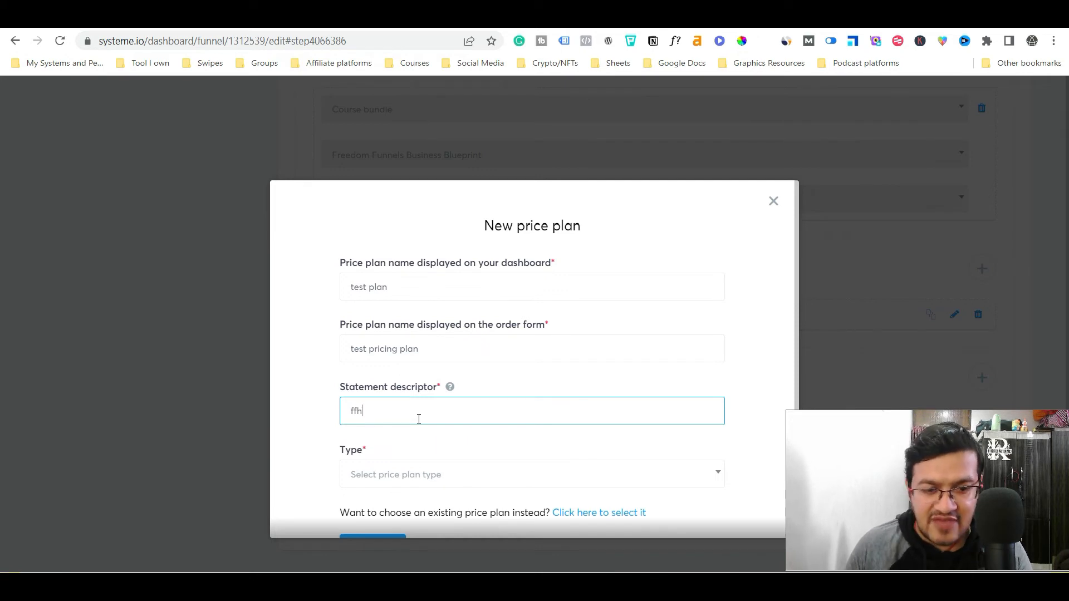
mouse_move(799, 368)
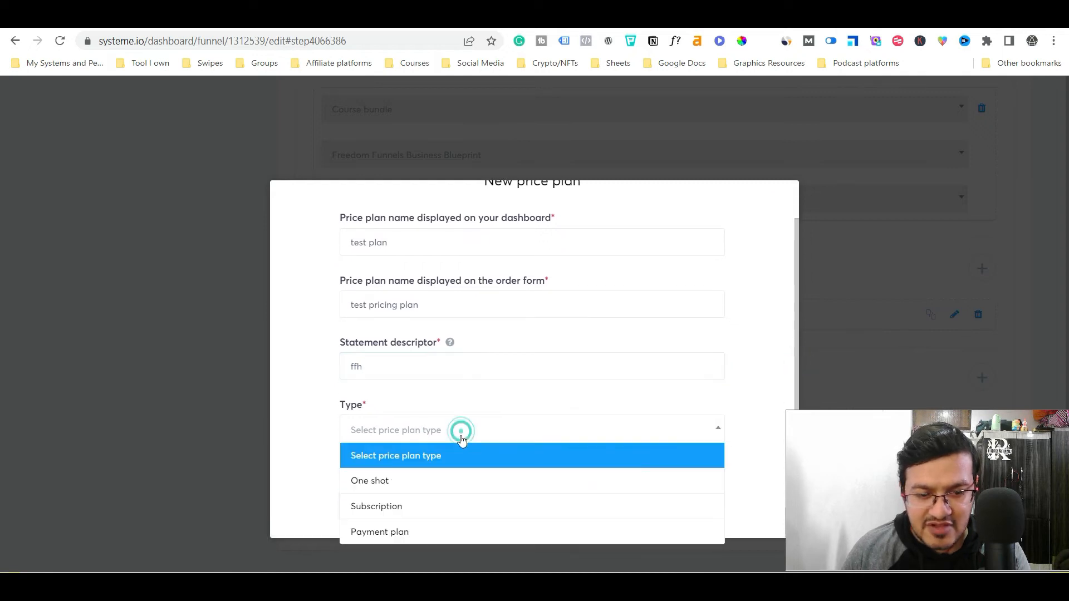
- Make the plan a one-shot ₹2999 payment and save it to the step's price plans
left_click(370, 481)
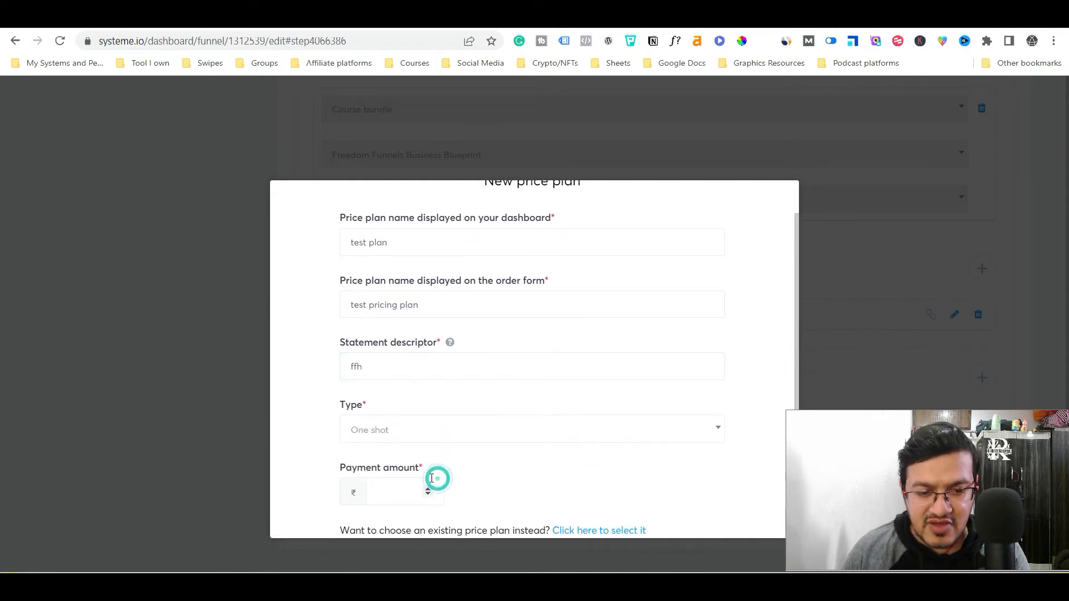
left_click(399, 491)
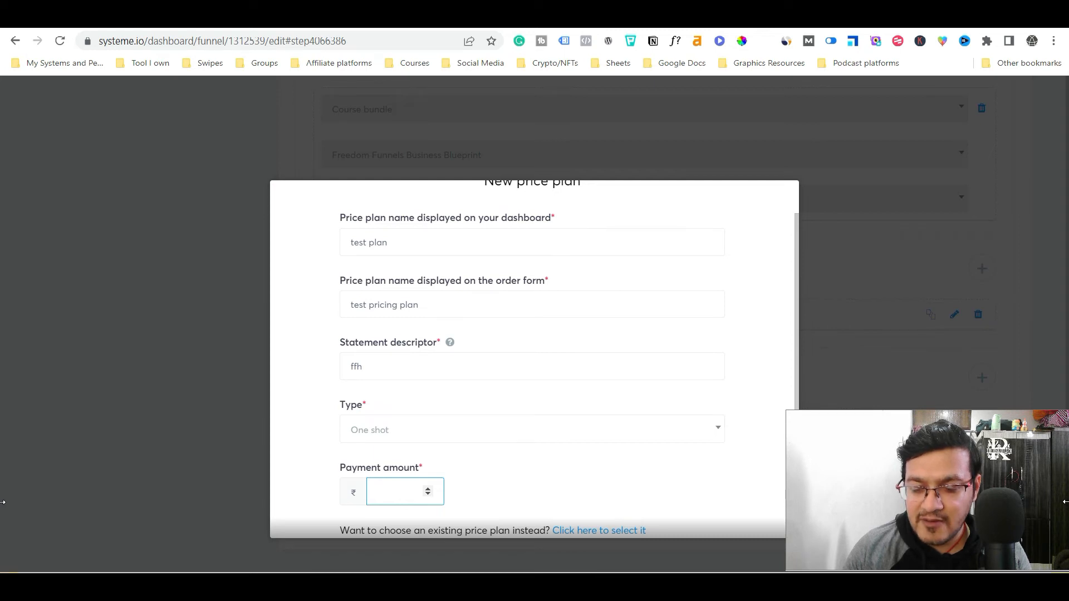
type("2999")
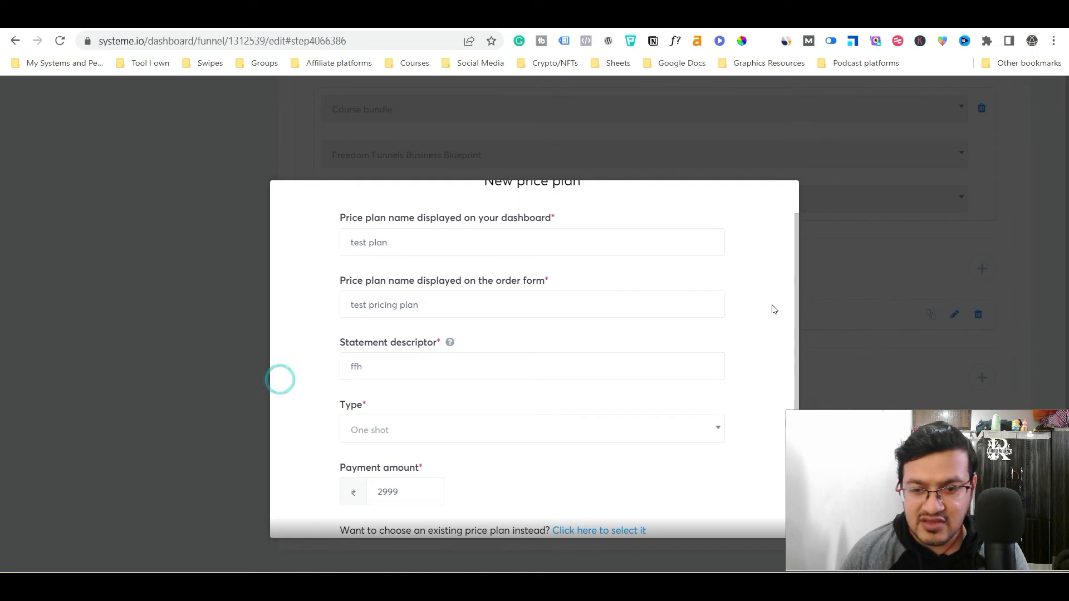
scroll("down", 3)
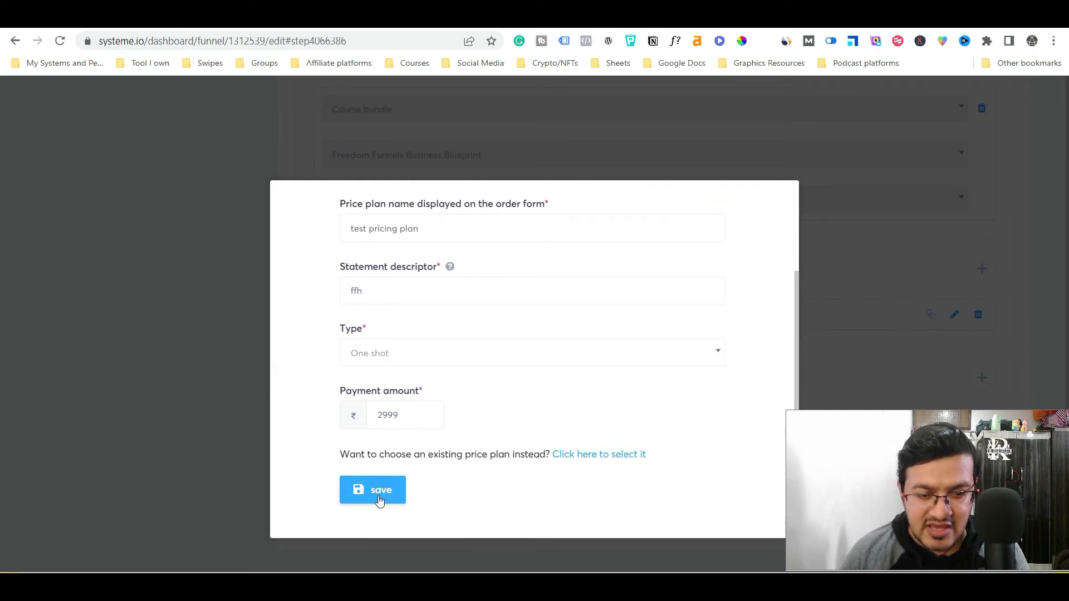
left_click(372, 490)
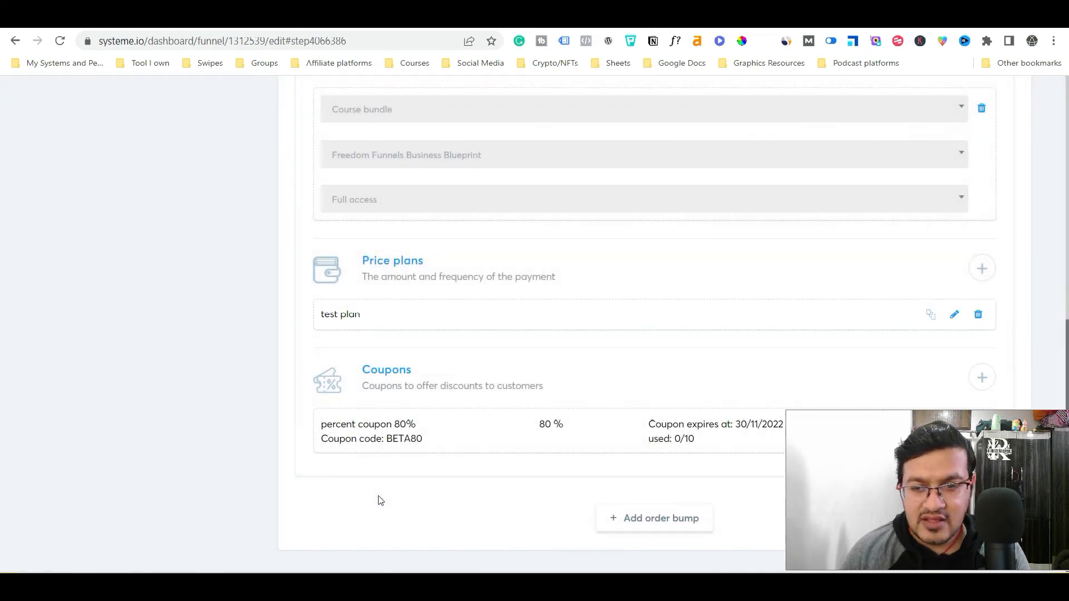
mouse_move(867, 365)
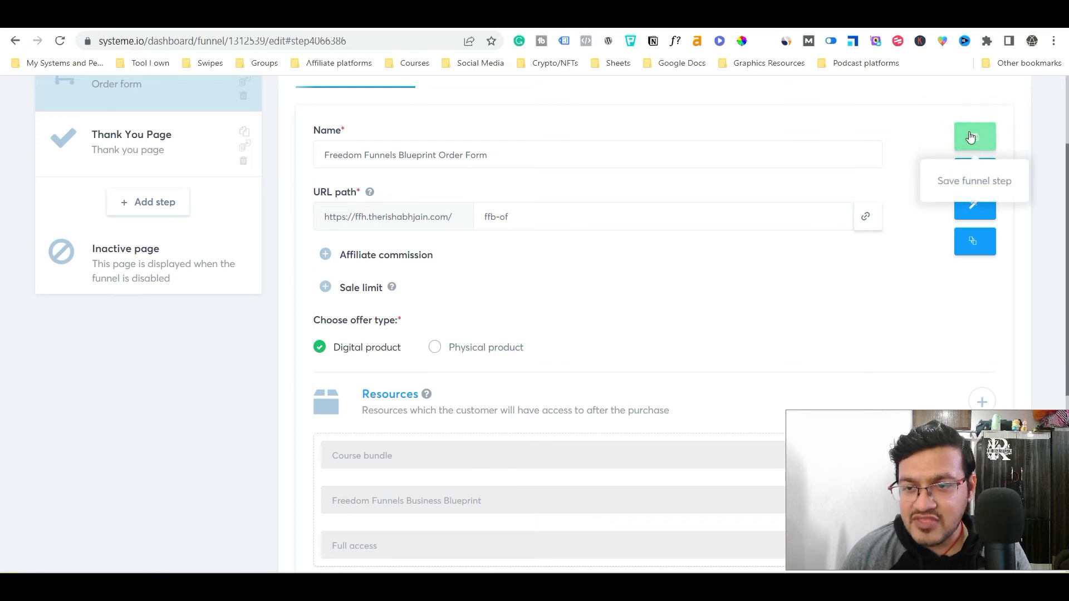
- Save the order form funnel step
left_click(973, 136)
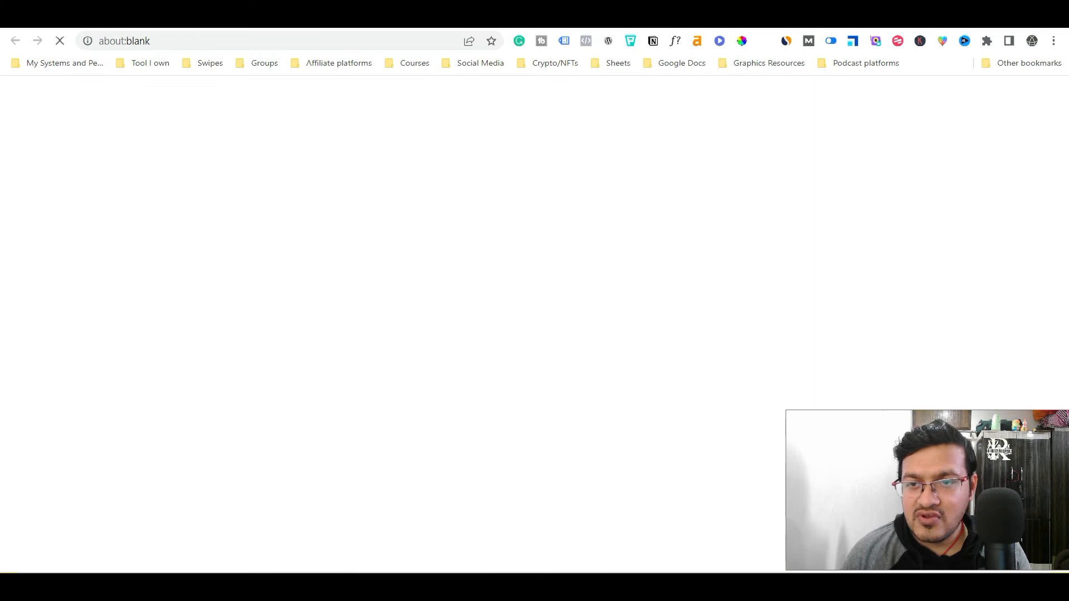
- Load the live order page ffh.therishabhjain.com/ffb-of listing test pricing plan at ₹2,999.00
type("ffh.therishabhjain.com/ffb-of")
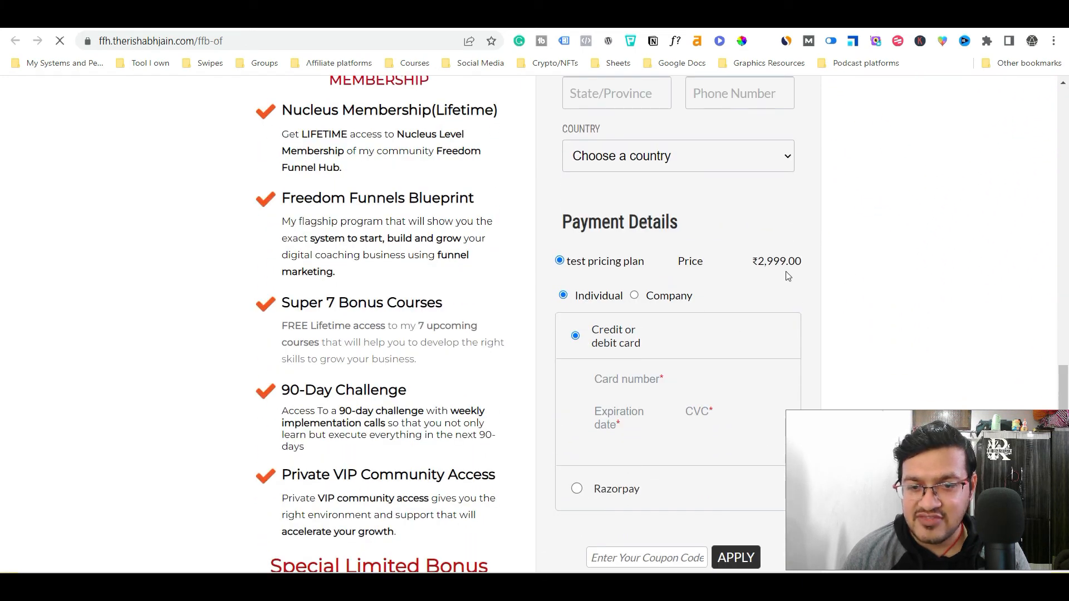
left_click(676, 156)
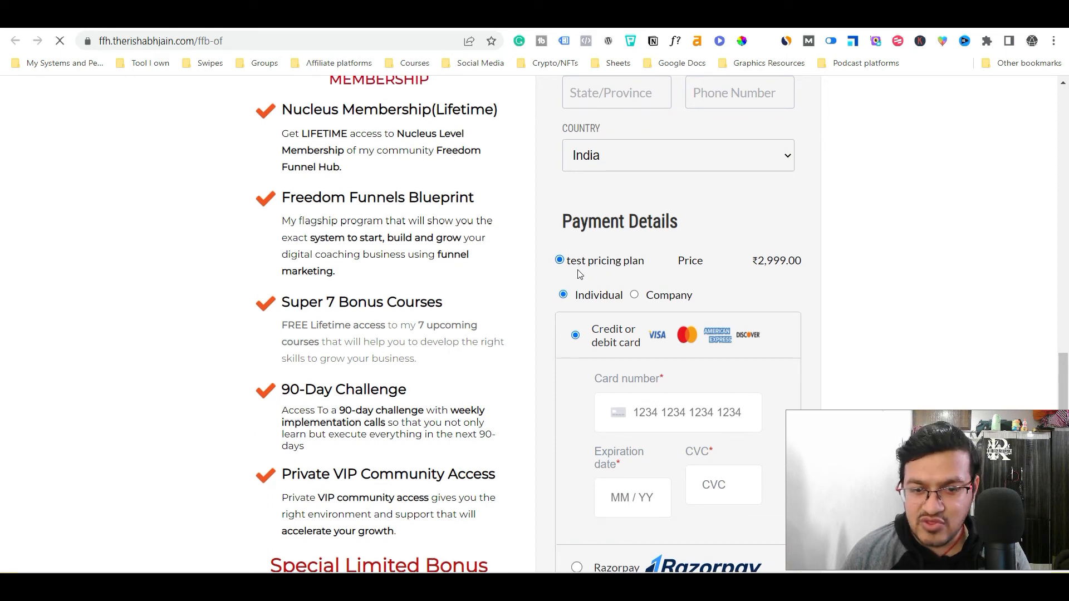
mouse_move(631, 268)
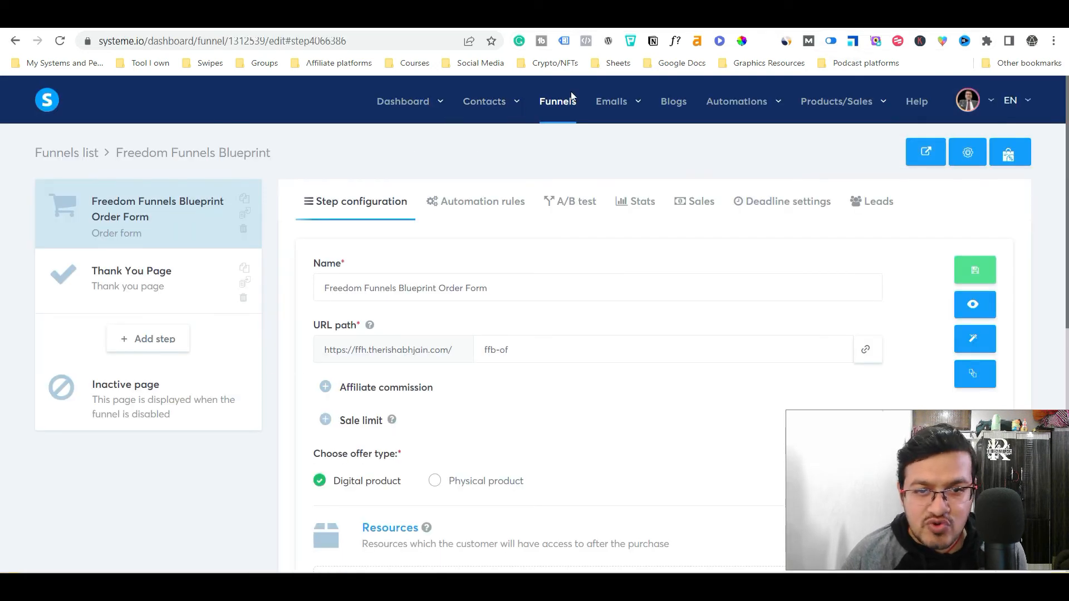
mouse_move(317, 208)
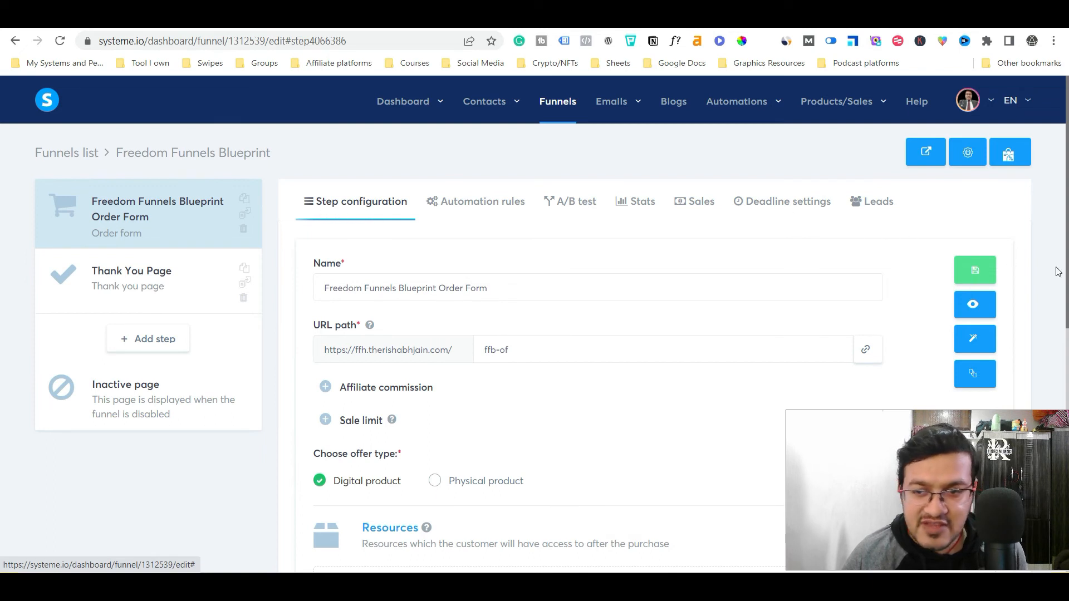
- Scroll the step settings back to the price plans showing test plan and BETA80
scroll("down", 3)
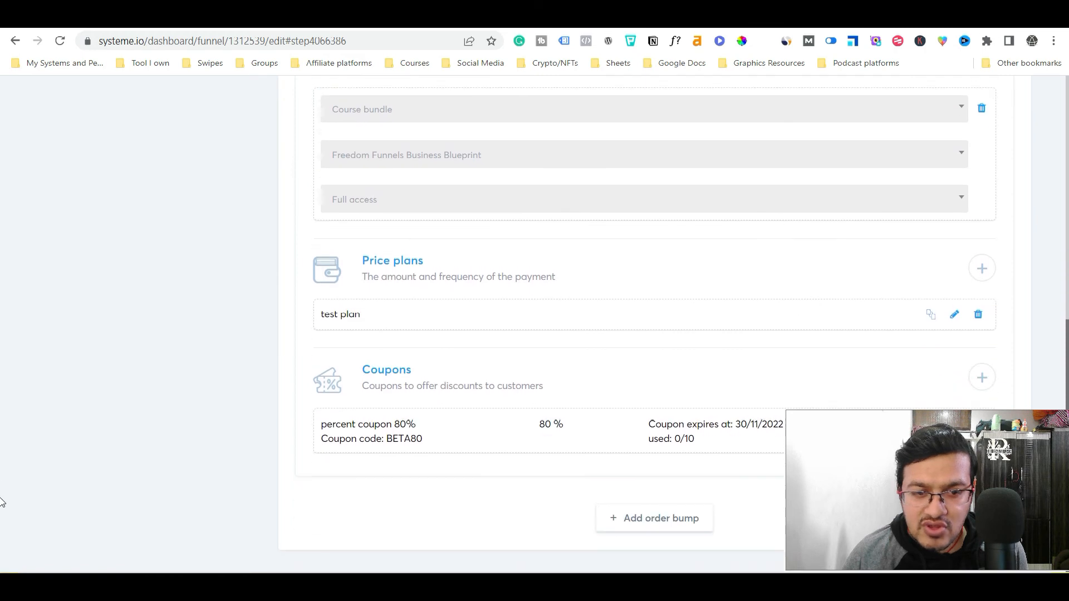
mouse_move(846, 261)
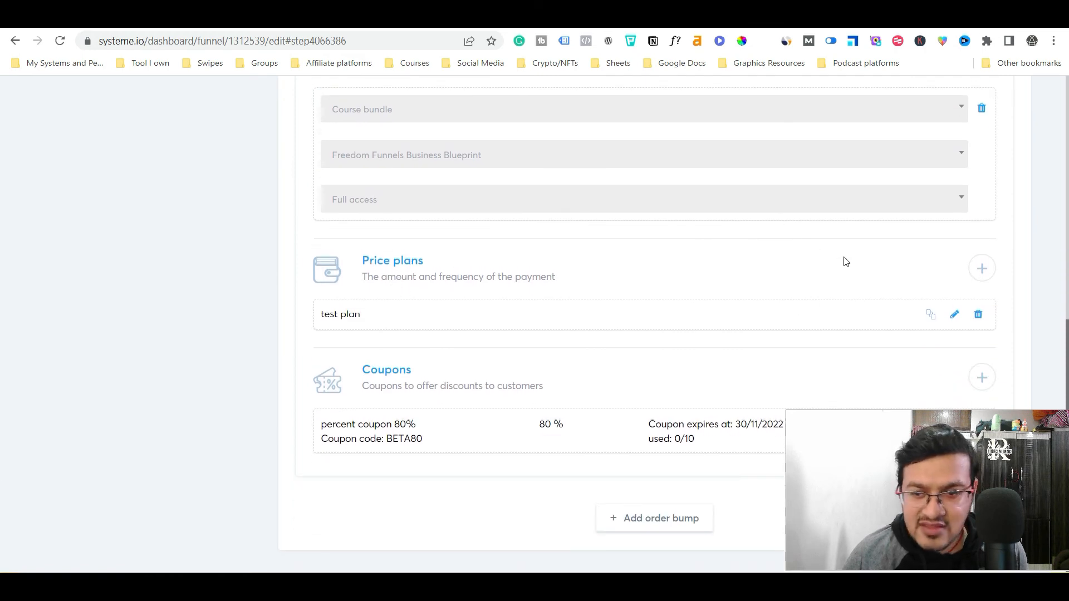